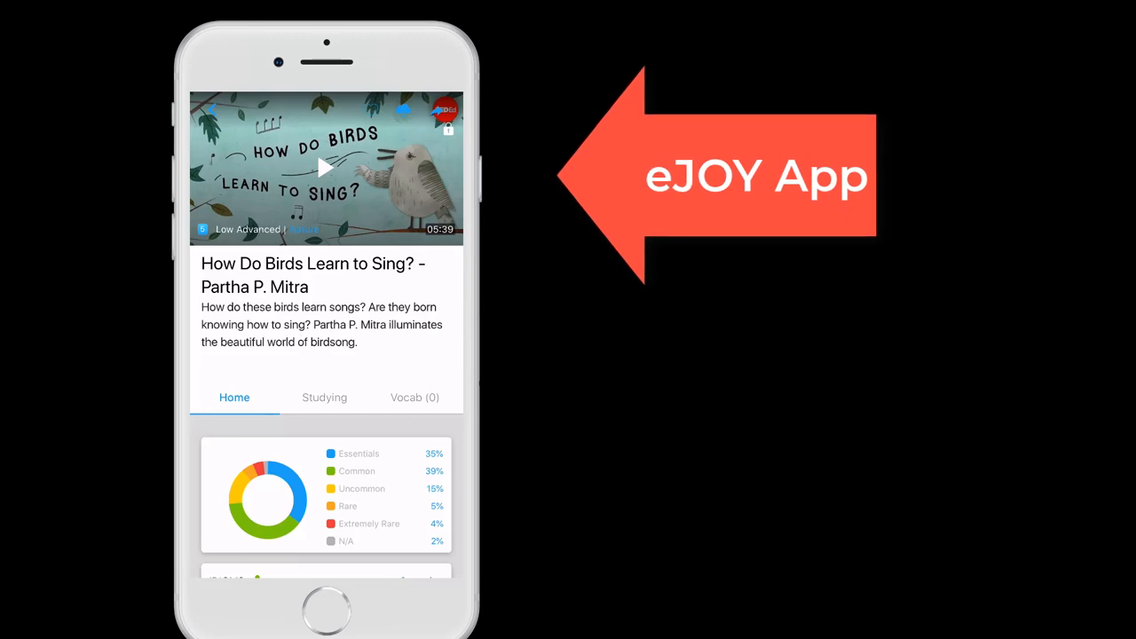
# Show the video's vocabulary wheel by CEFR level (A1–C2) with test-based word counts below.
pyautogui.scroll(-3)
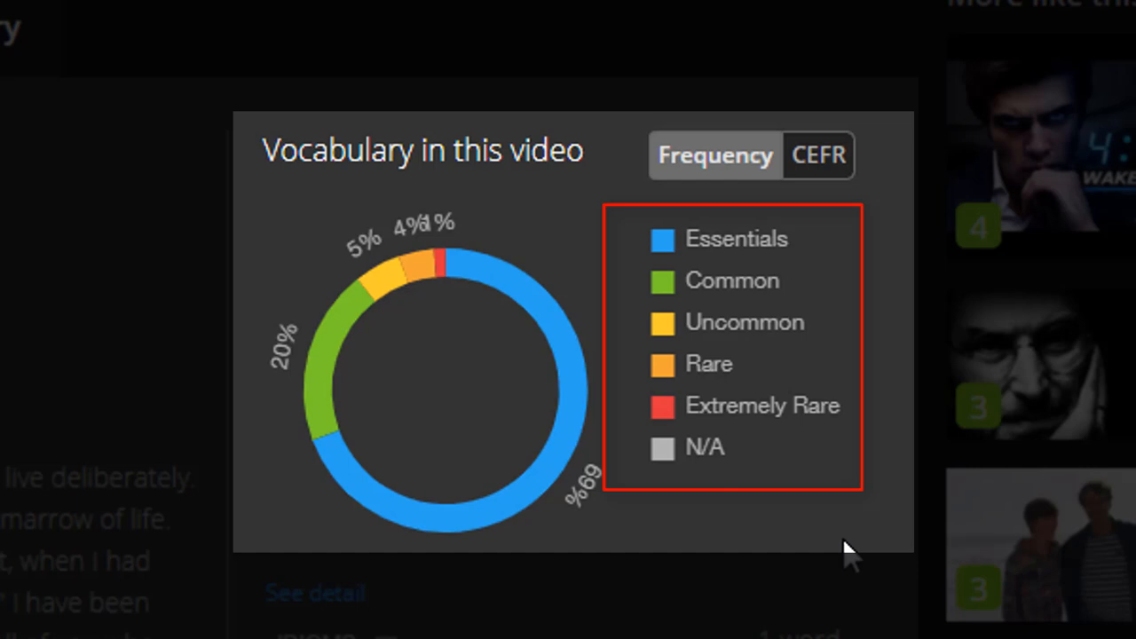
pyautogui.moveTo(826, 546)
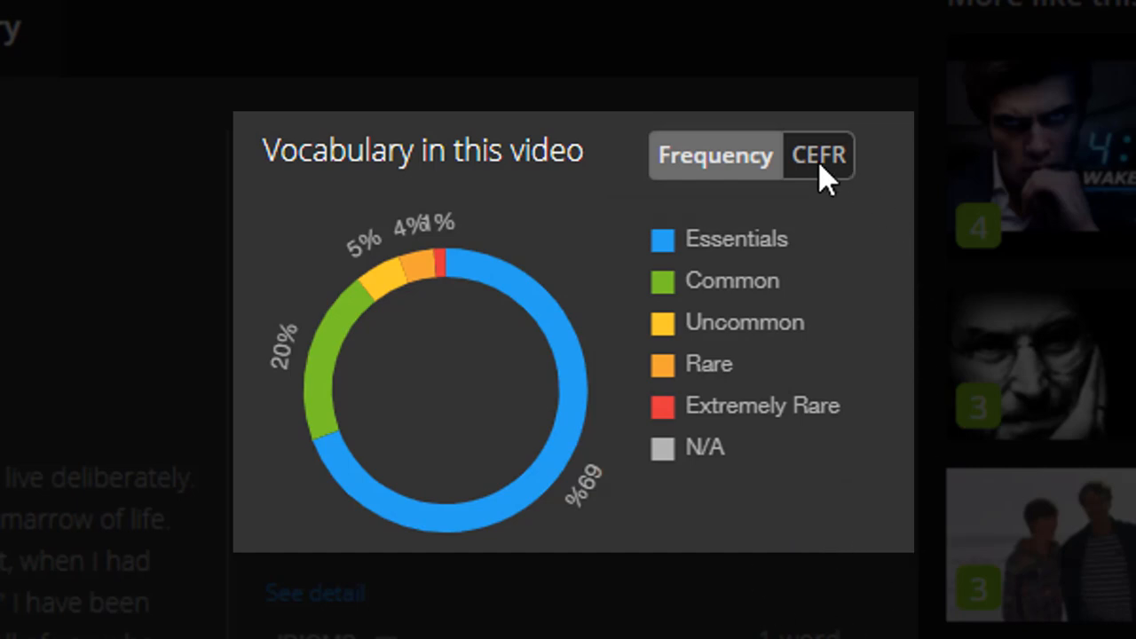
pyautogui.click(817, 154)
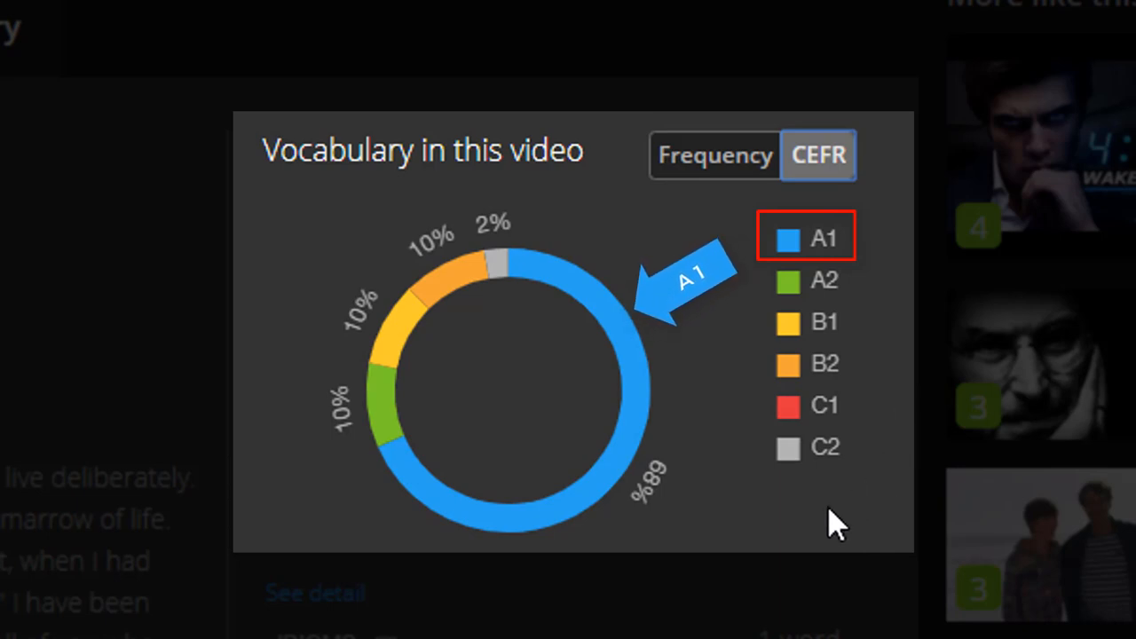
pyautogui.click(715, 153)
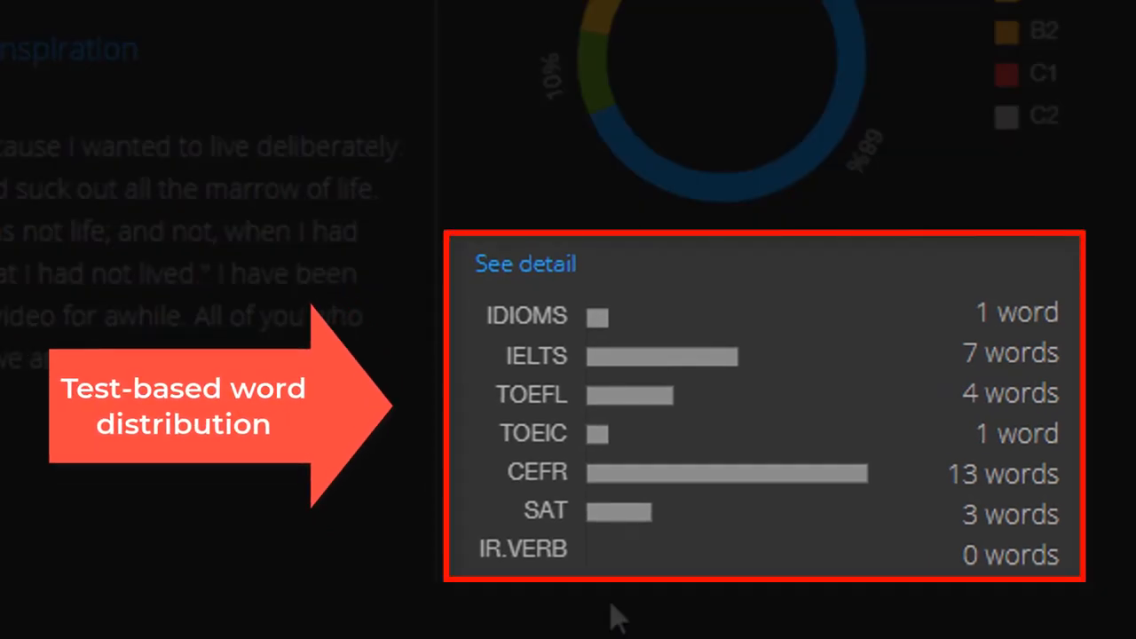
pyautogui.moveTo(510, 355)
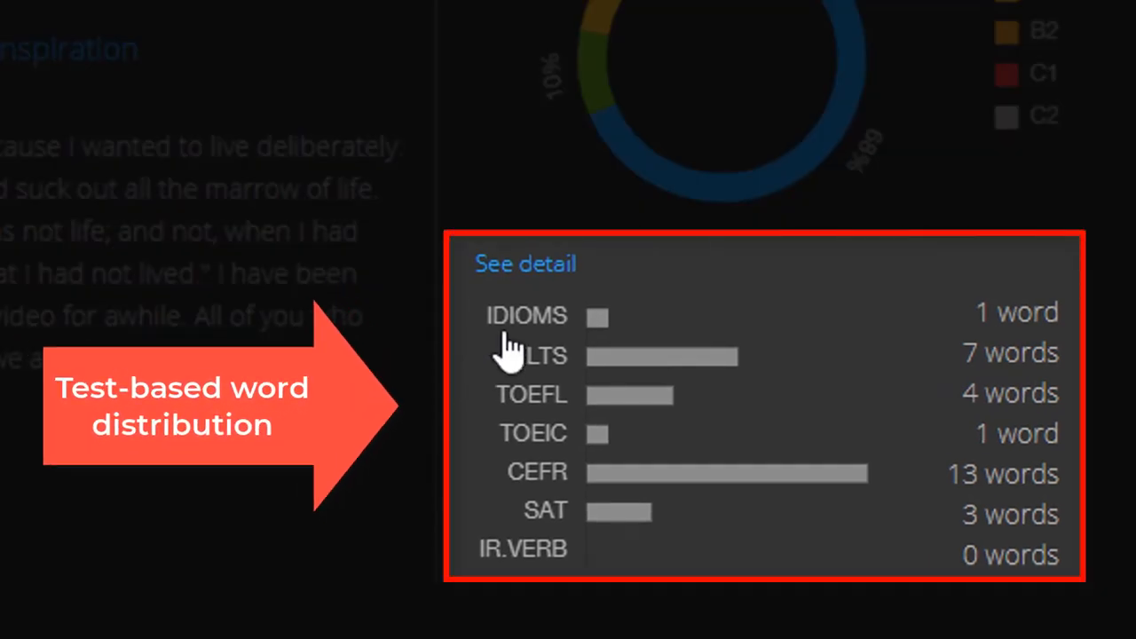
pyautogui.moveTo(528, 555)
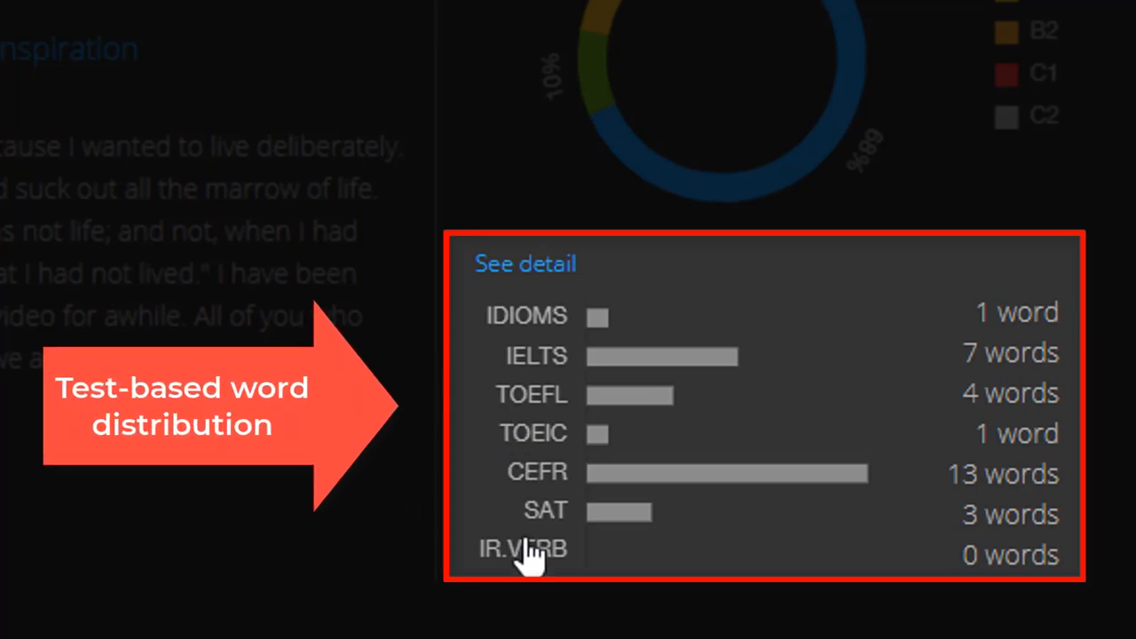